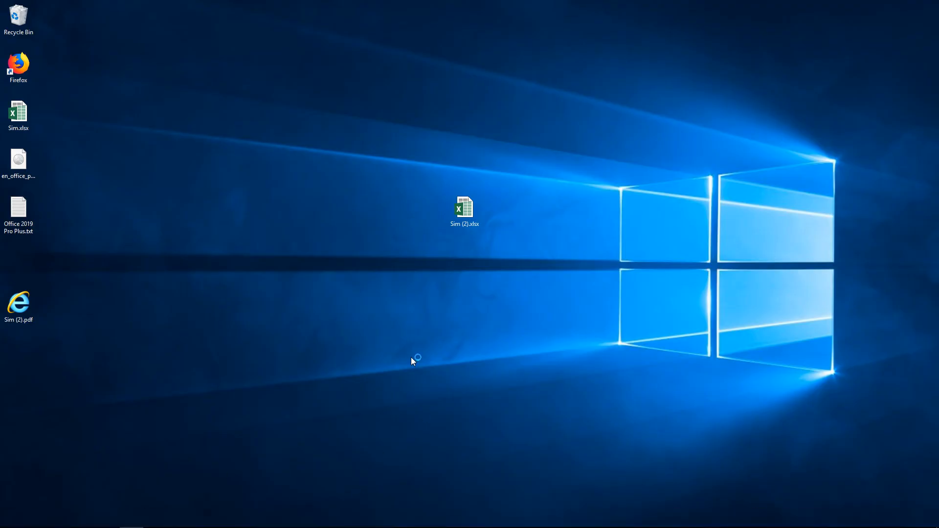
Step: Launch Outlook and create a new mail profile named 'Robert'
{"action": "double_click", "coordinate": [465, 211]}
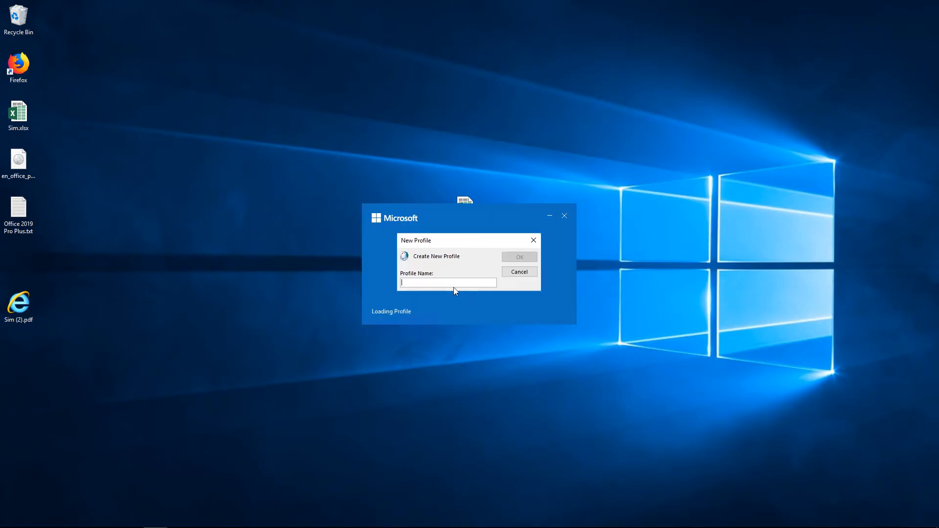
{"action": "type", "text": "Robert"}
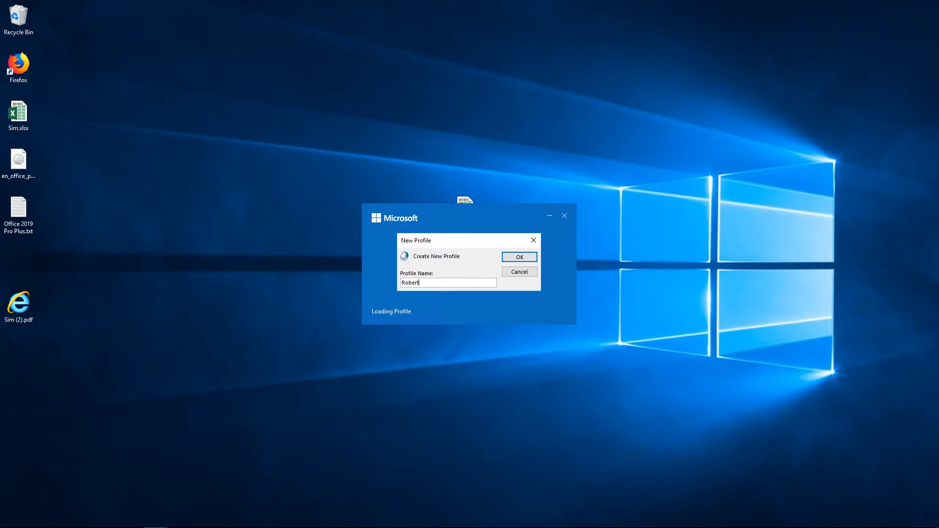
{"action": "left_click", "coordinate": [519, 257]}
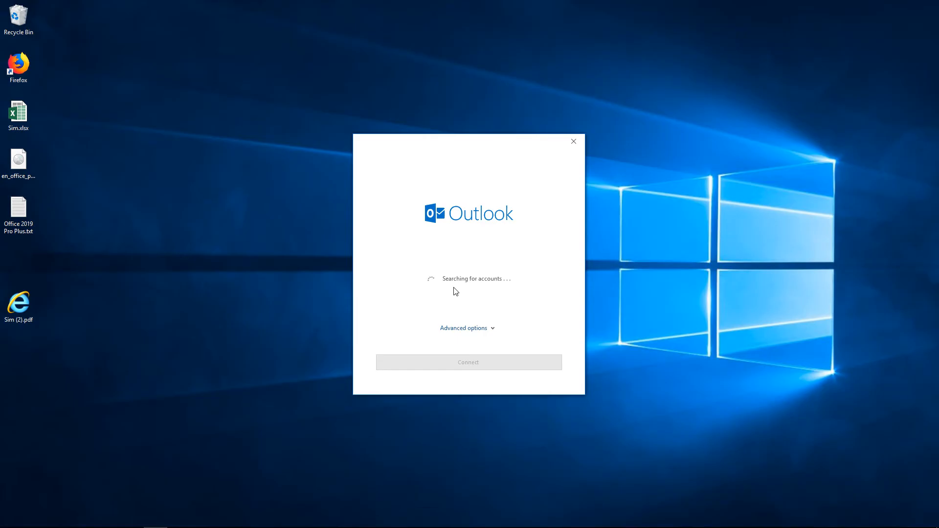
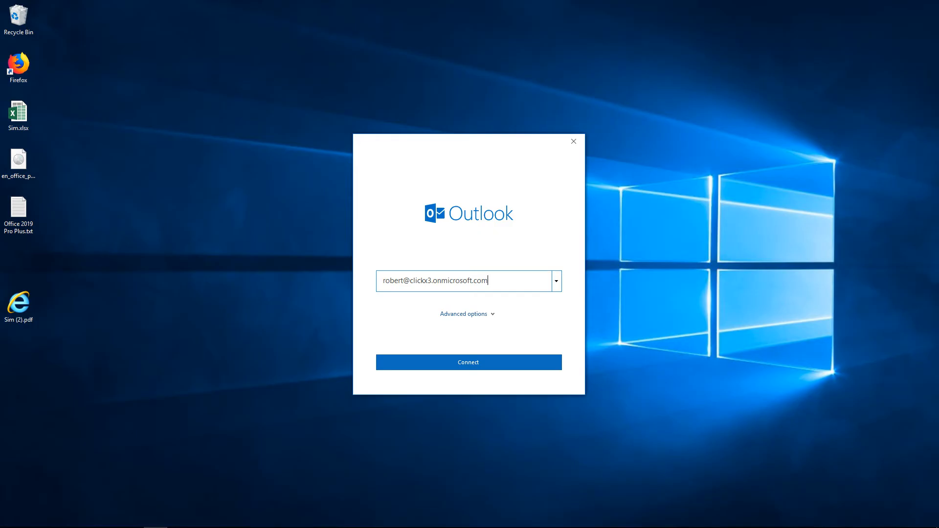
{"action": "mouse_move", "coordinate": [495, 318]}
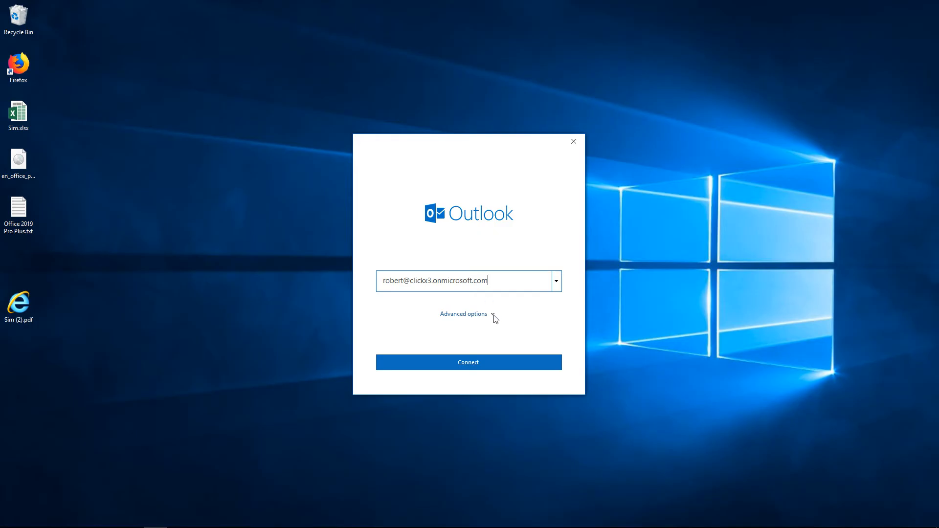
{"action": "left_click", "coordinate": [463, 314]}
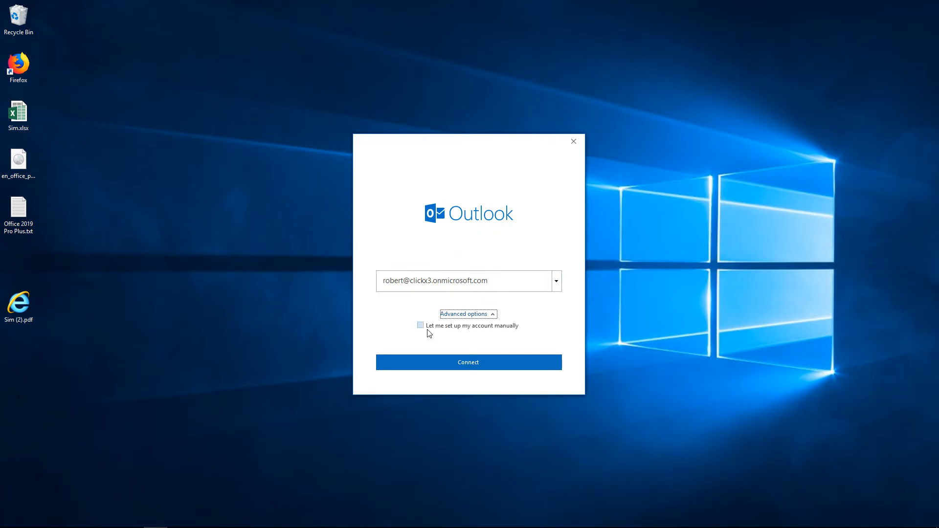
{"action": "left_click", "coordinate": [421, 325]}
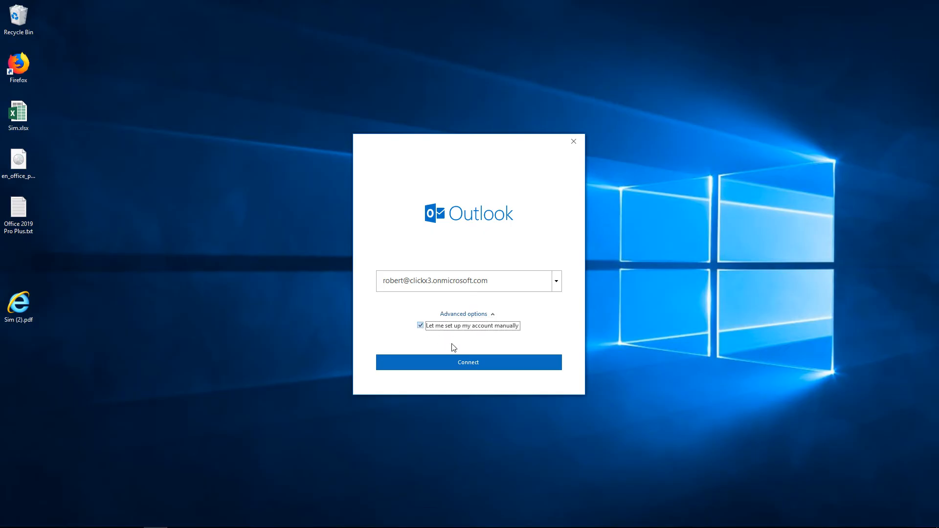
{"action": "left_click", "coordinate": [468, 362]}
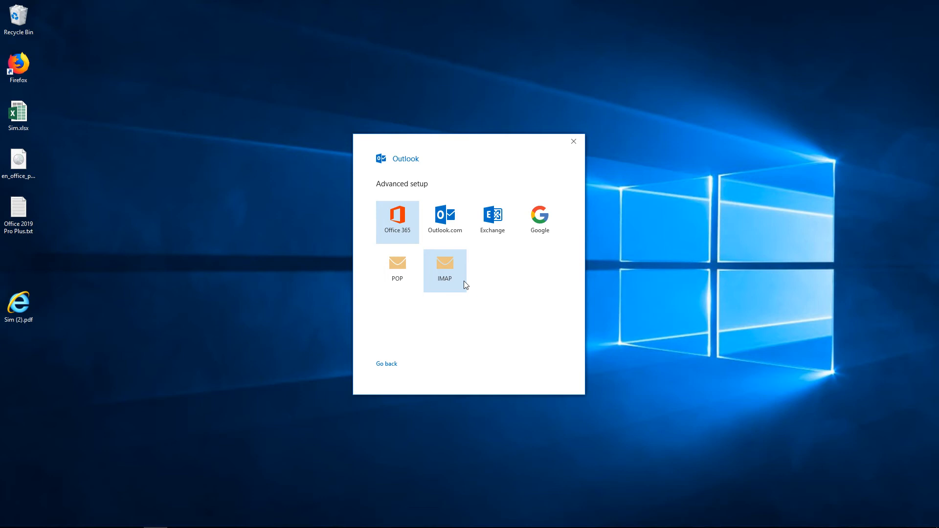
{"action": "mouse_move", "coordinate": [472, 232]}
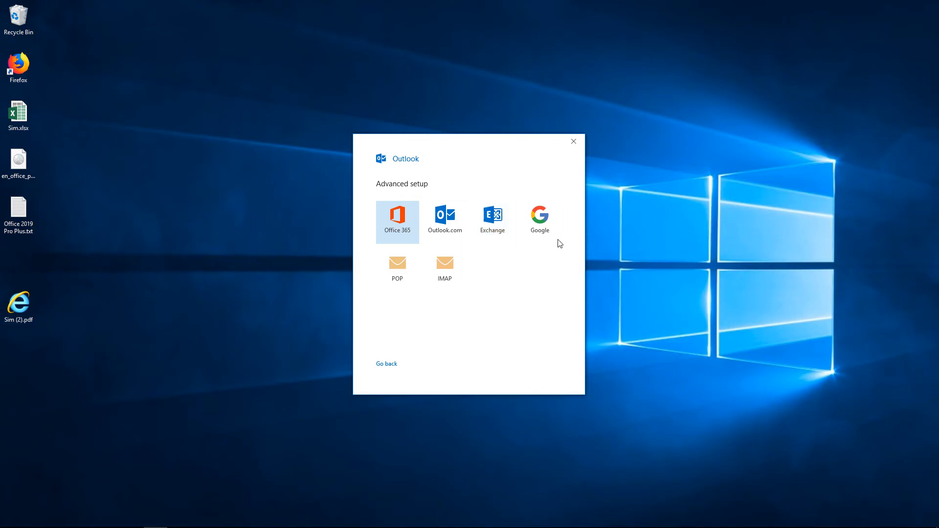
{"action": "mouse_move", "coordinate": [539, 303]}
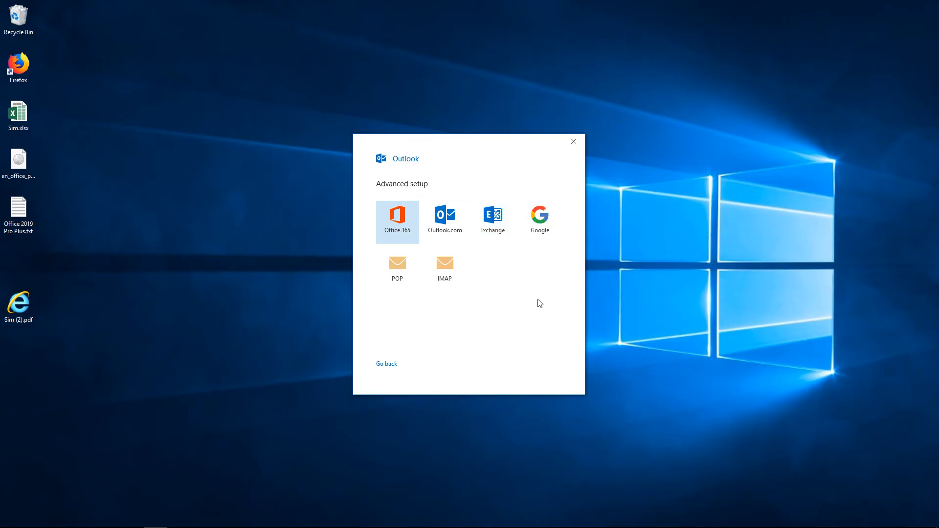
Step: Add the account as Office 365 and dismiss the setup window once it is added
{"action": "left_click", "coordinate": [397, 222]}
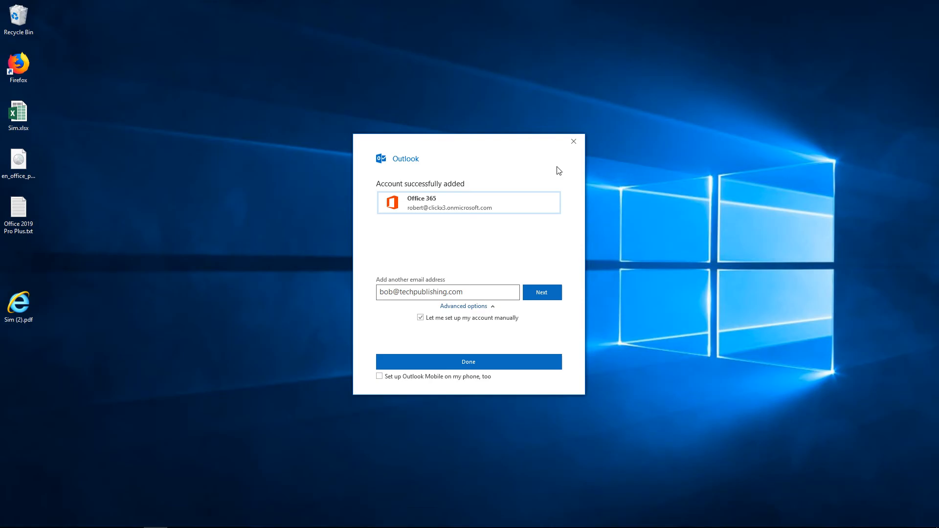
{"action": "left_click", "coordinate": [467, 361]}
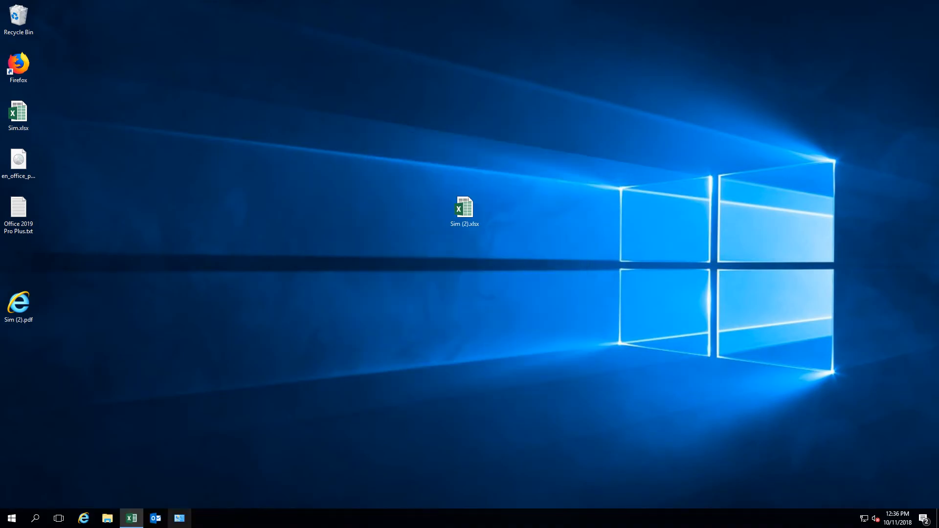
Step: Relaunch Outlook with a new profile 'Ro' and connect to reach the account-type choice
{"action": "double_click", "coordinate": [464, 207]}
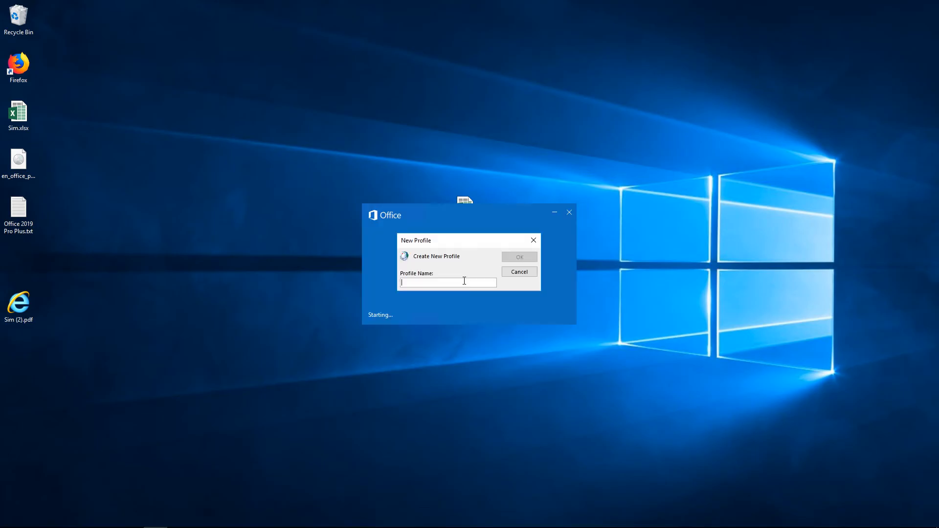
{"action": "type", "text": "Ro"}
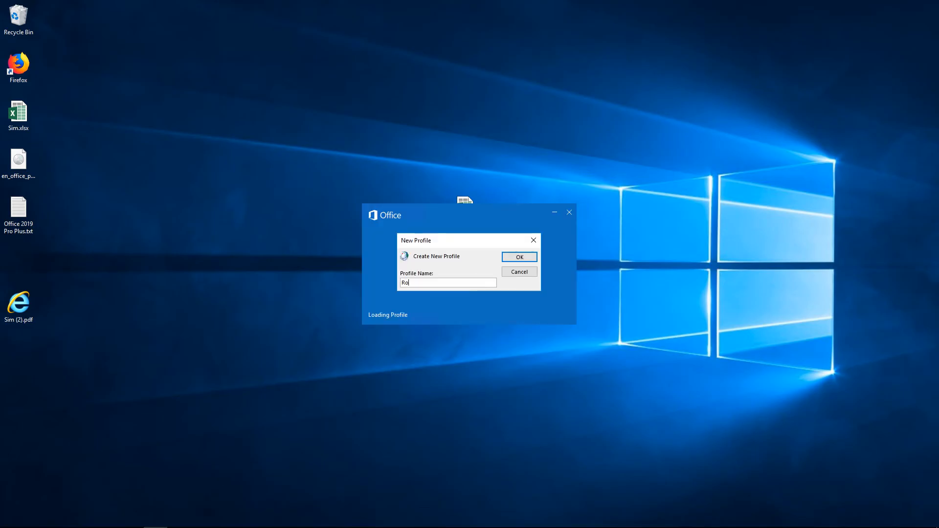
{"action": "left_click", "coordinate": [519, 257]}
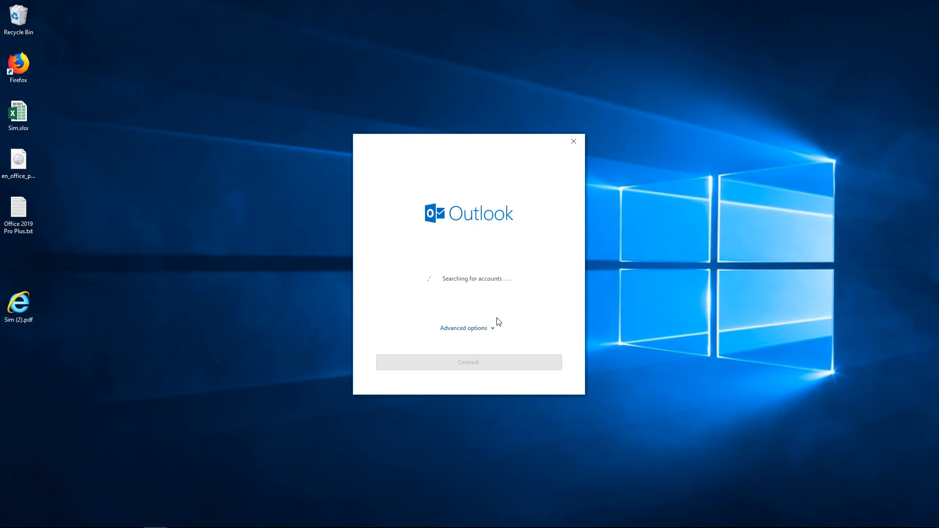
{"action": "left_click", "coordinate": [464, 328]}
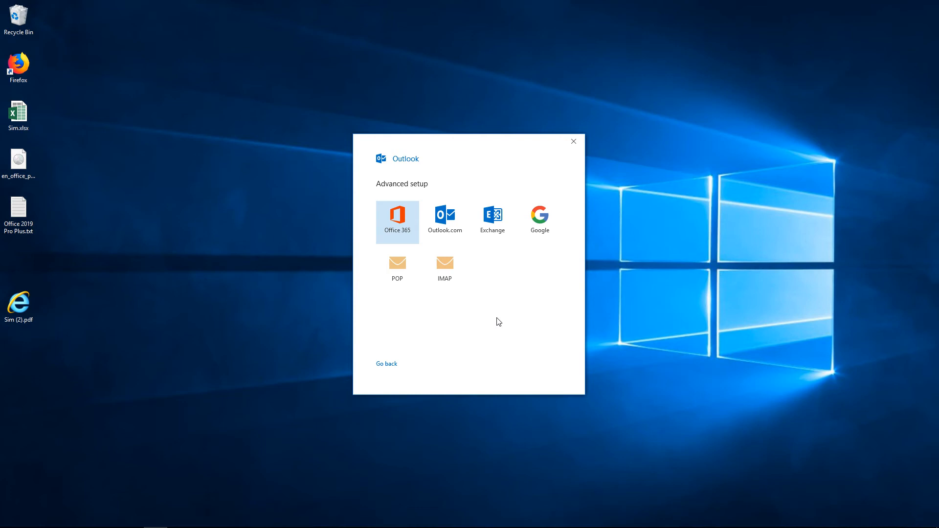
Step: Add the account as Exchange and finish setup so the mailbox loads
{"action": "left_click", "coordinate": [397, 218]}
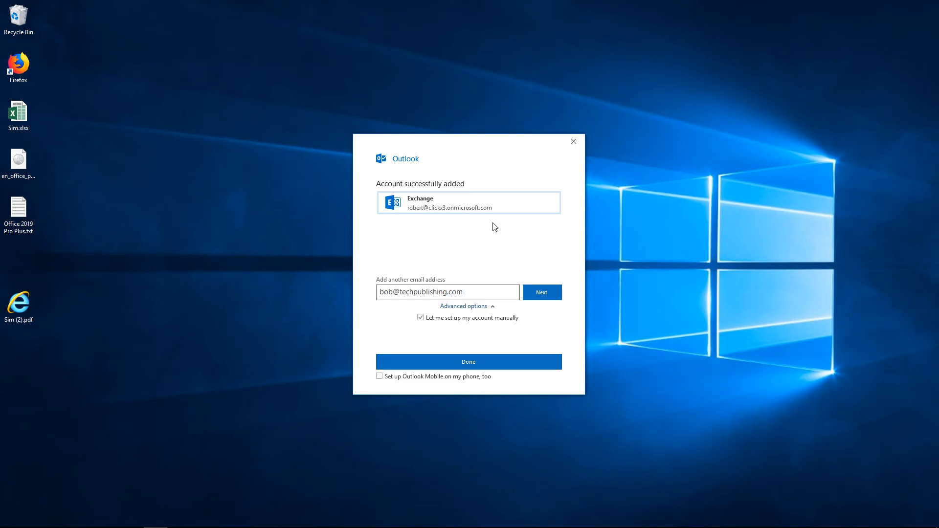
{"action": "mouse_move", "coordinate": [525, 265]}
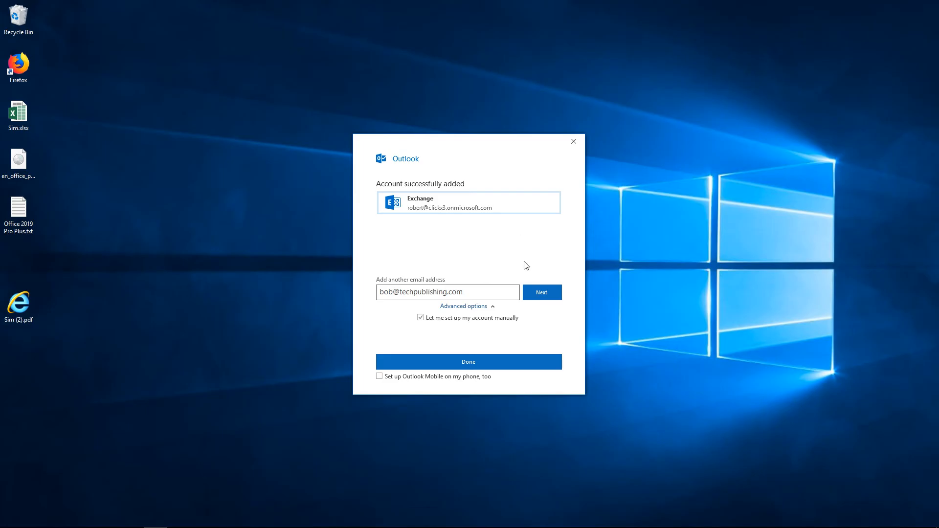
{"action": "mouse_move", "coordinate": [496, 334]}
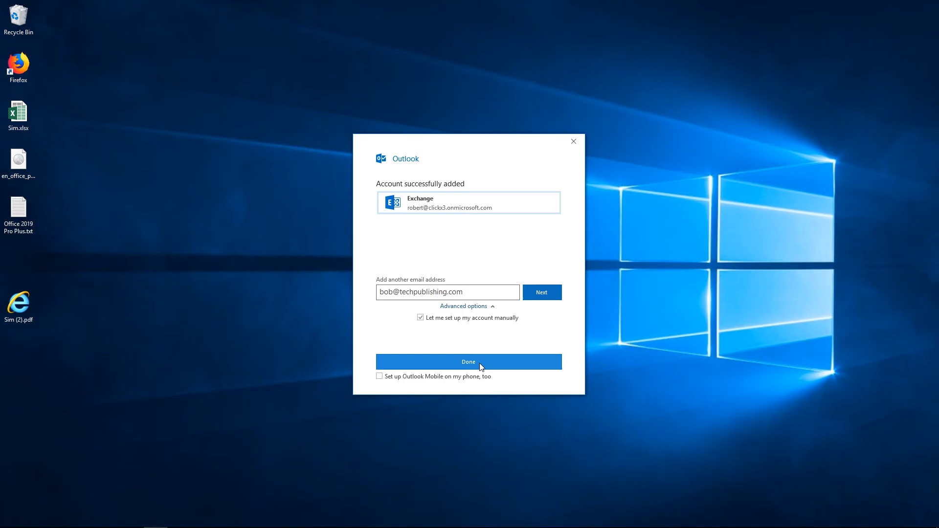
{"action": "left_click", "coordinate": [467, 362]}
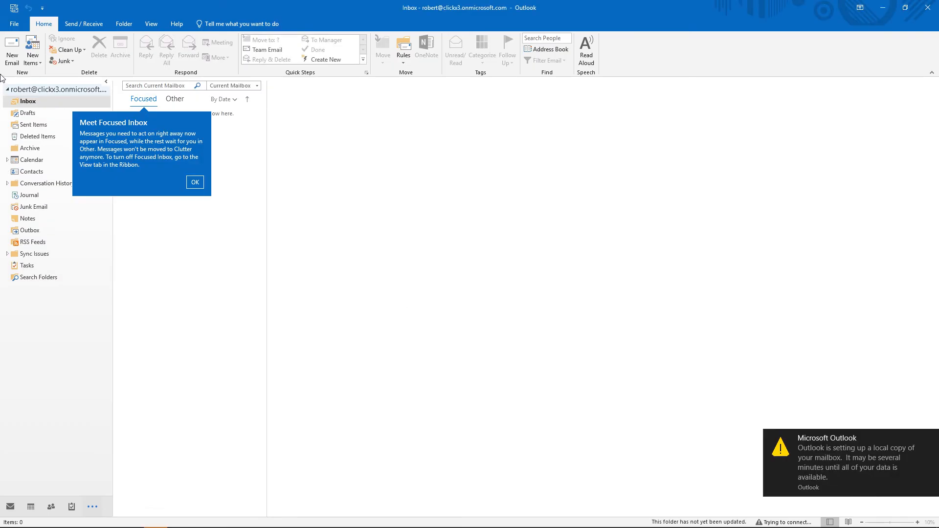
Step: Reach the Email accounts list via File > Account Settings and select the Exchange account's settings
{"action": "left_click", "coordinate": [13, 24]}
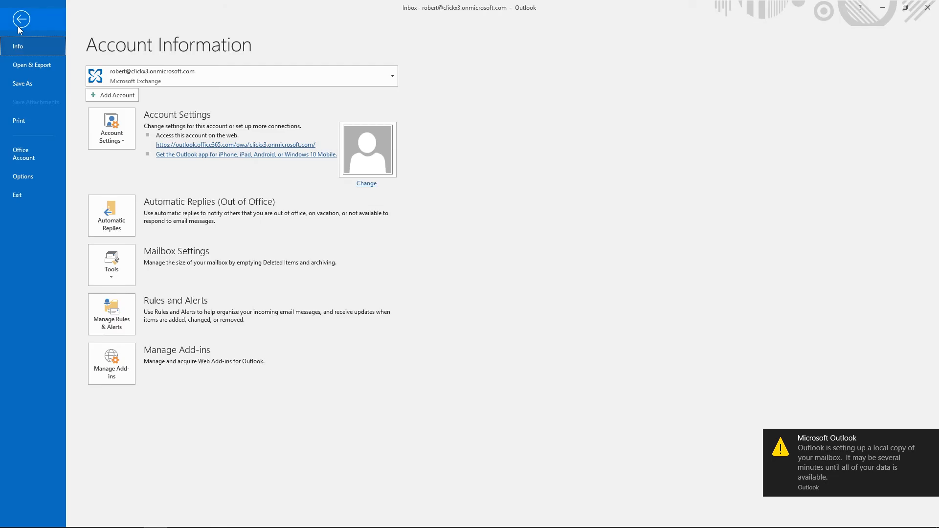
{"action": "left_click", "coordinate": [20, 18]}
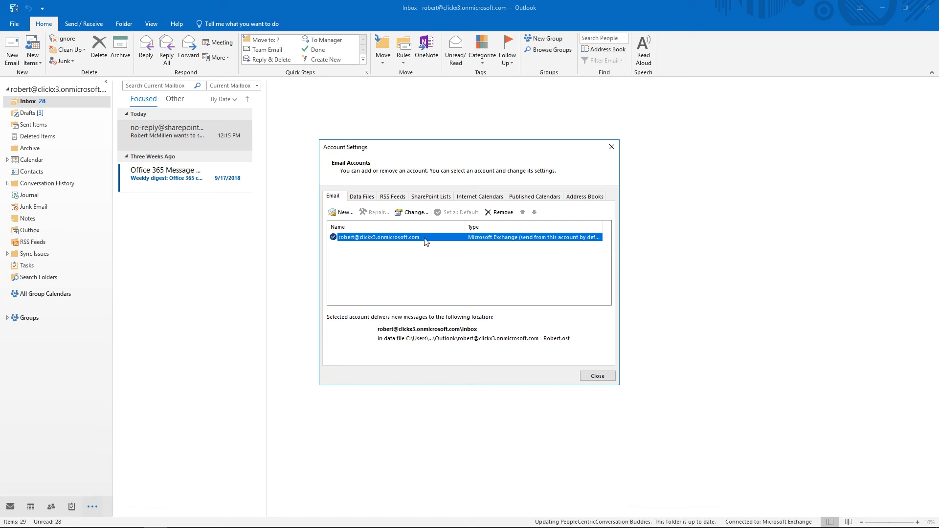
{"action": "left_click", "coordinate": [413, 212]}
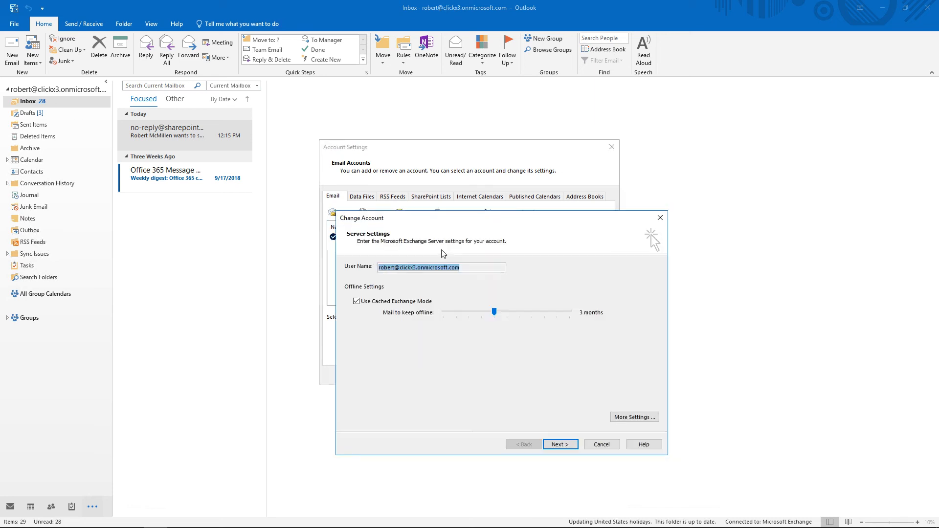
{"action": "left_click", "coordinate": [634, 417]}
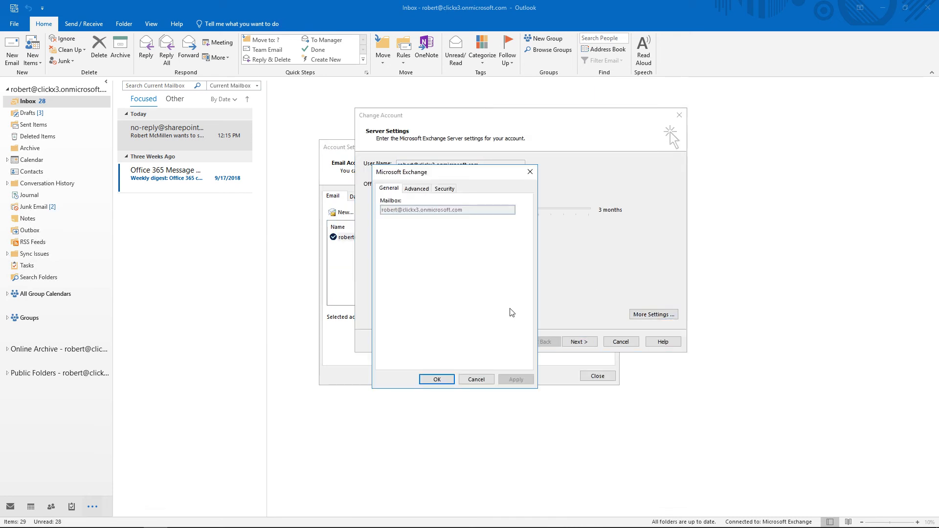
{"action": "left_click", "coordinate": [416, 187]}
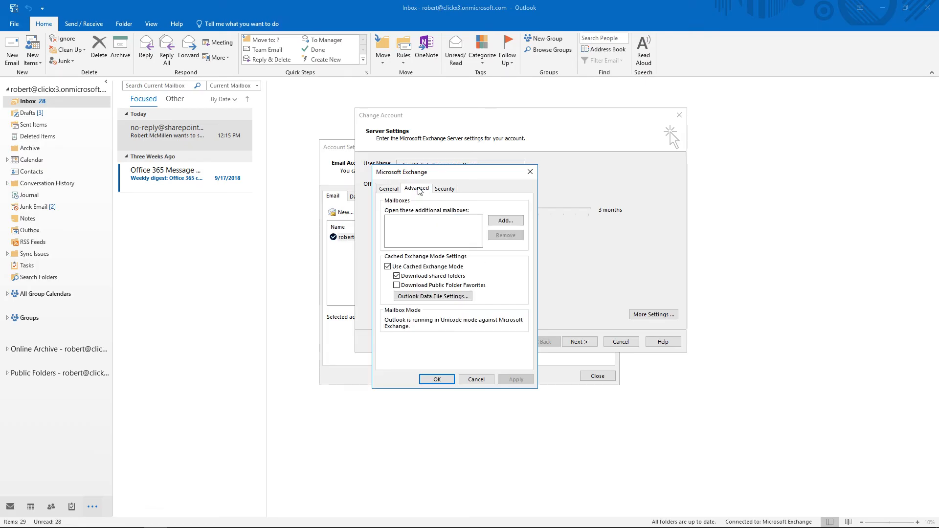
{"action": "left_click", "coordinate": [444, 188]}
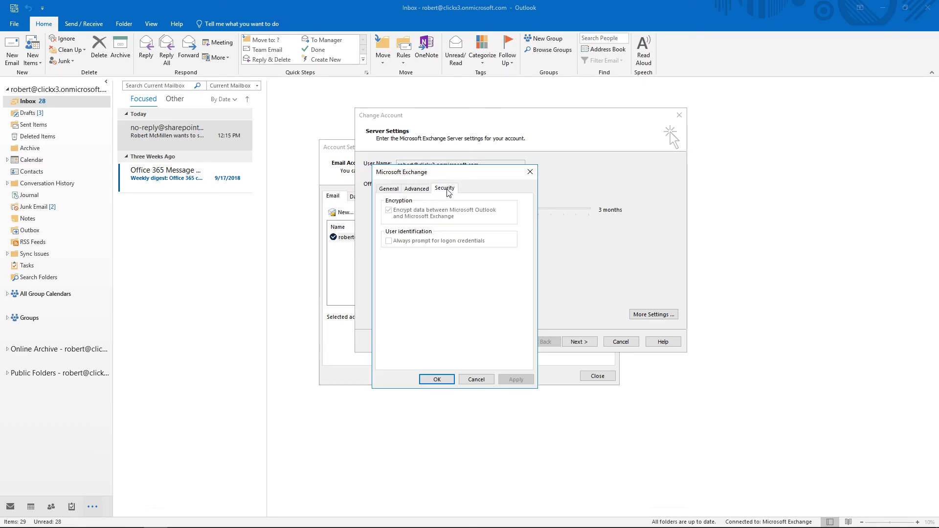
{"action": "left_click", "coordinate": [389, 189]}
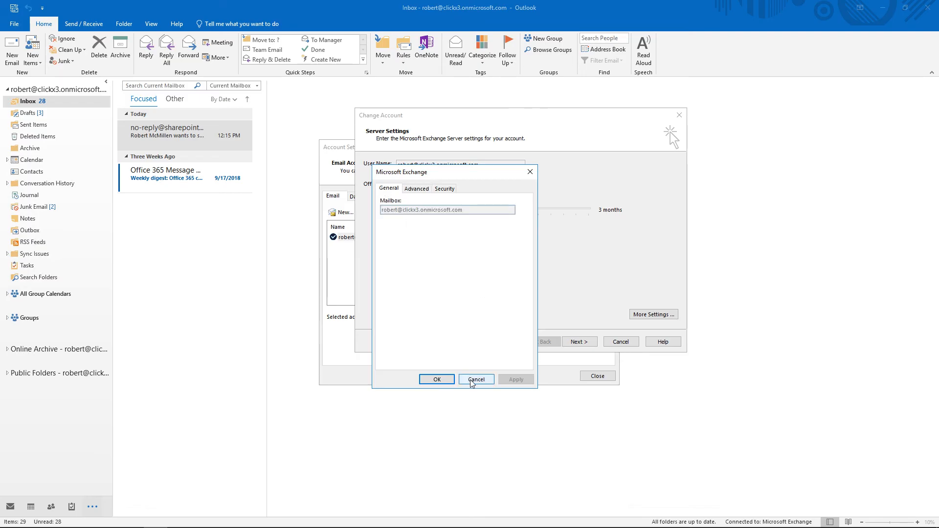
{"action": "left_click", "coordinate": [476, 380]}
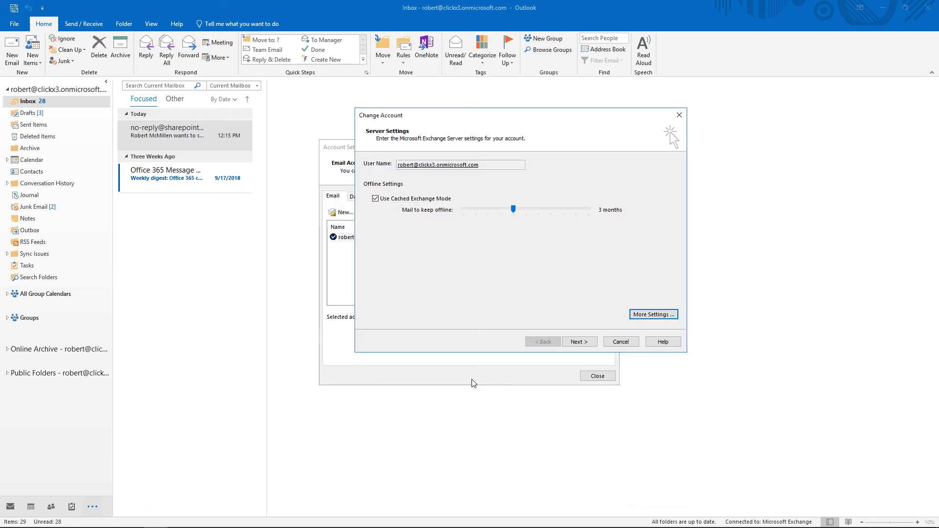
{"action": "left_click", "coordinate": [577, 341]}
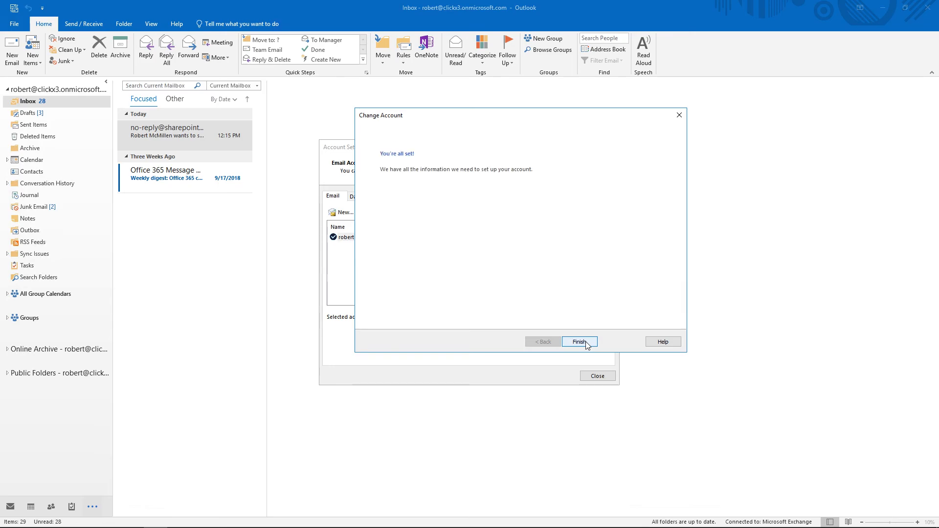
{"action": "left_click", "coordinate": [579, 341]}
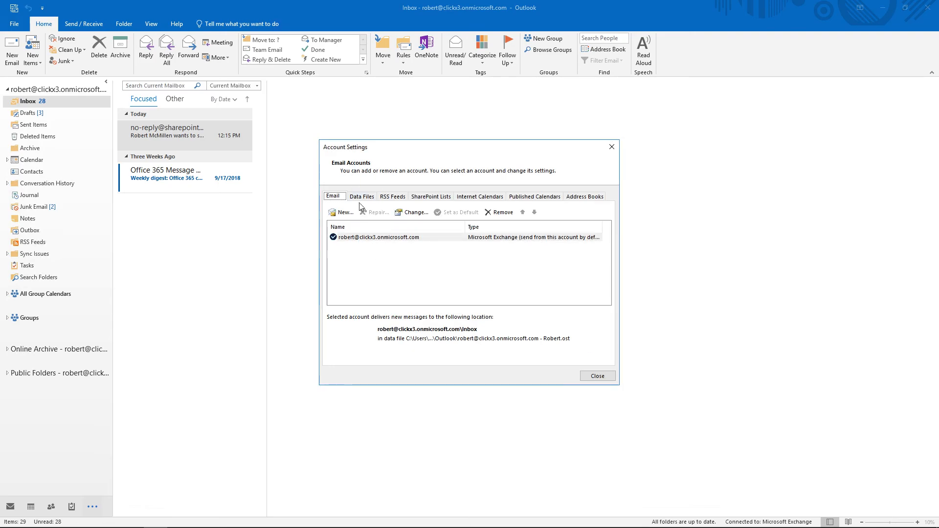
Step: Attempt to remove the Exchange account, dismiss the data-location warning, and close Account Settings keeping the account
{"action": "left_click", "coordinate": [360, 196]}
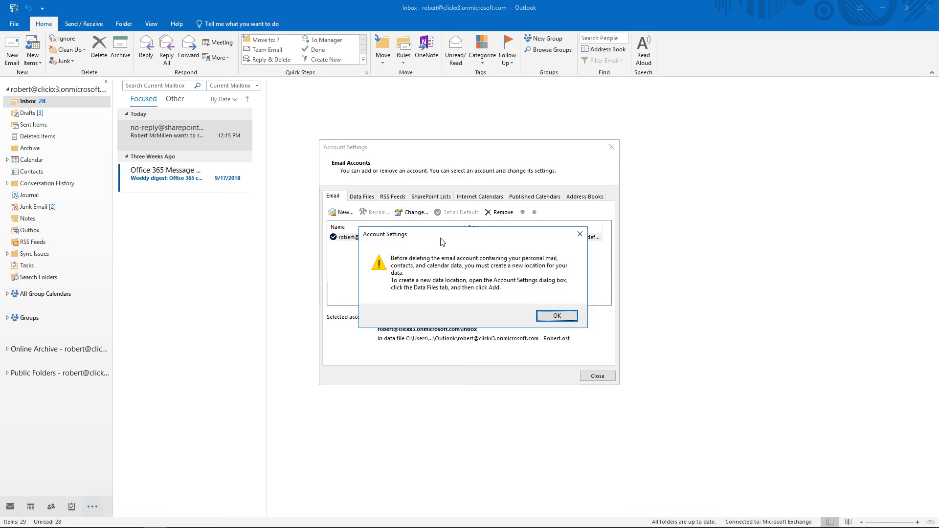
{"action": "left_click", "coordinate": [555, 316]}
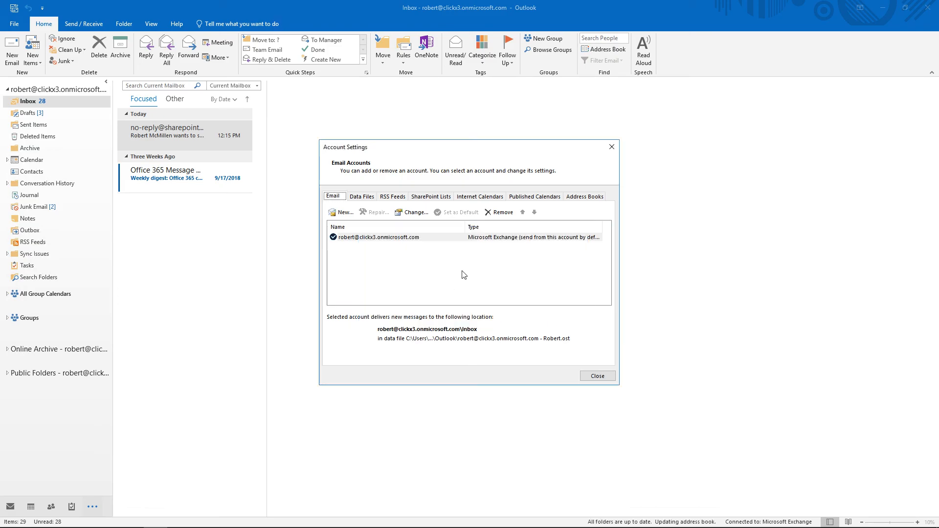
{"action": "left_click", "coordinate": [379, 237]}
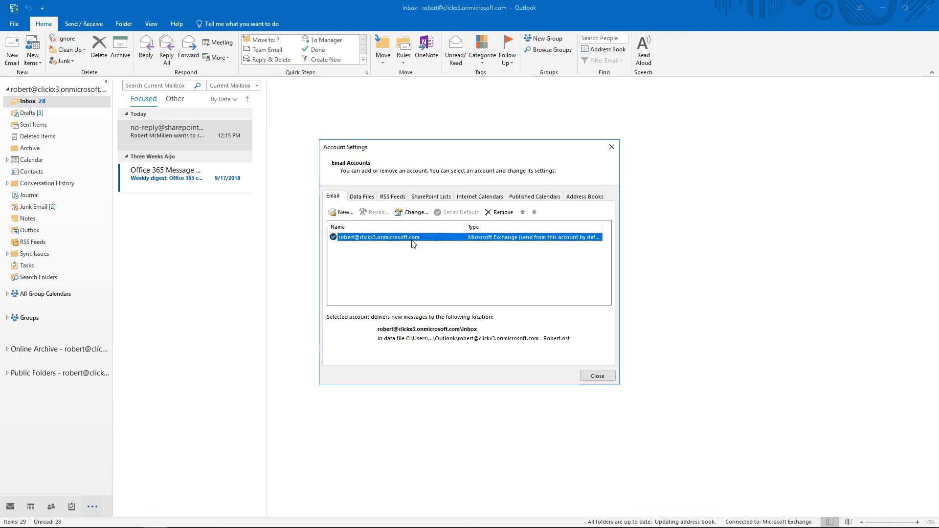
{"action": "mouse_move", "coordinate": [415, 243]}
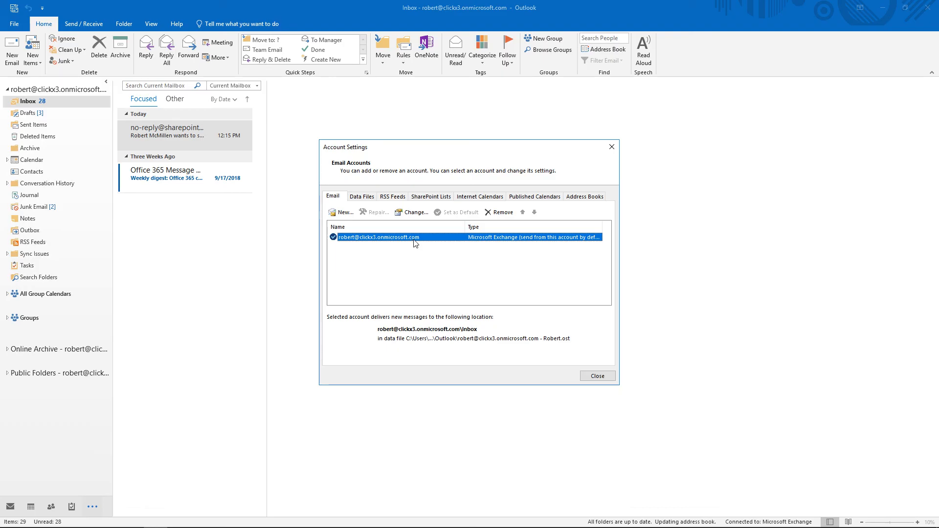
{"action": "left_click", "coordinate": [597, 375]}
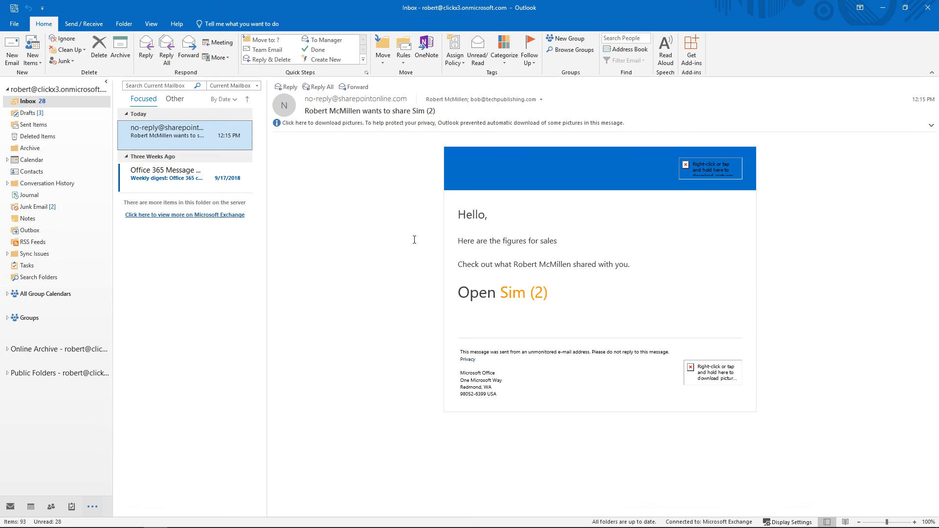
{"action": "mouse_move", "coordinate": [425, 226]}
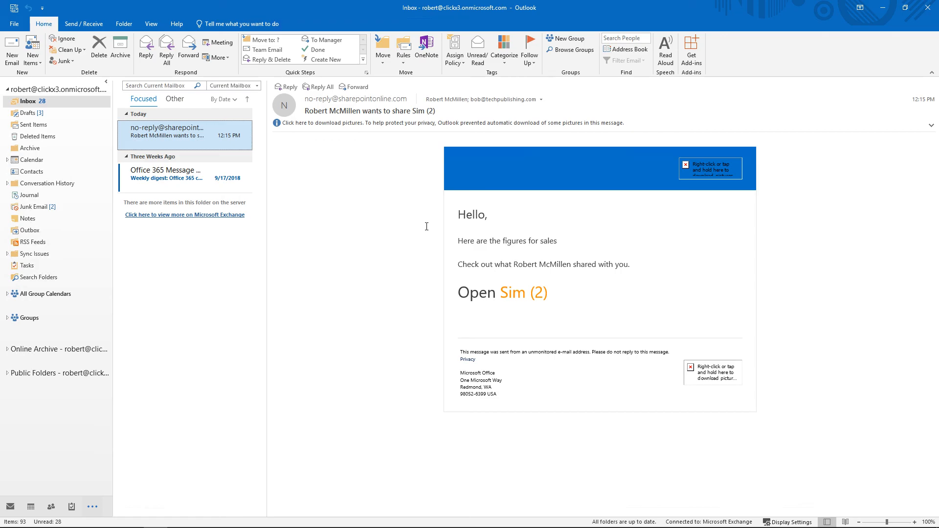